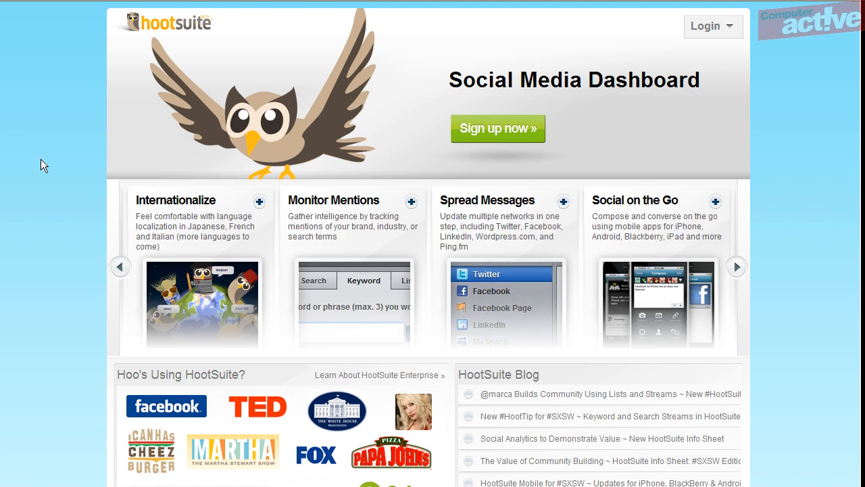
Step: Go to HootSuite's sign-up page comparing the Pro and free Basic plans
left_click(736, 266)
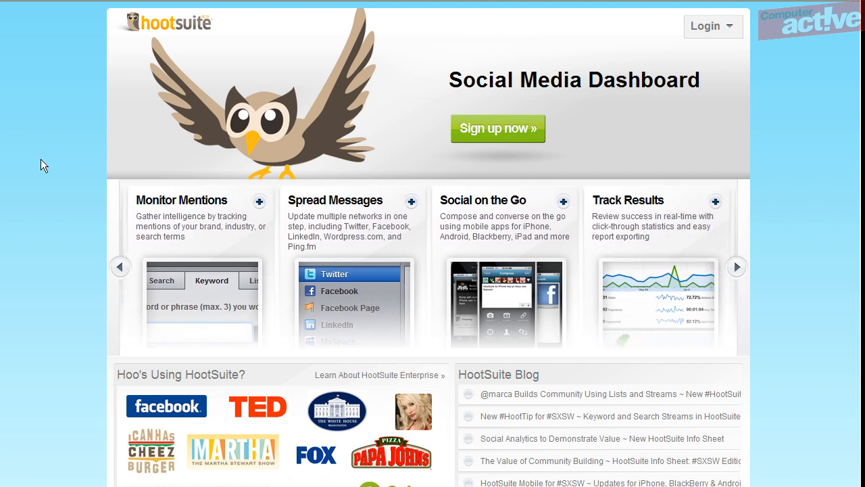
mouse_move(440, 119)
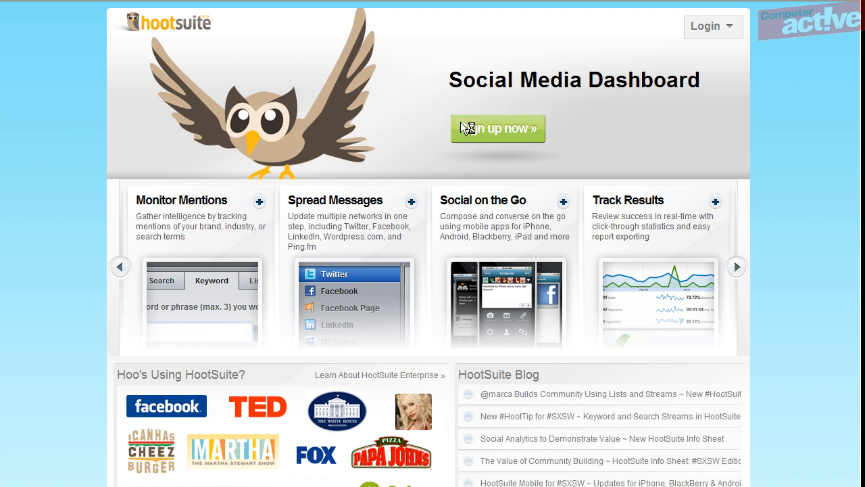
left_click(497, 127)
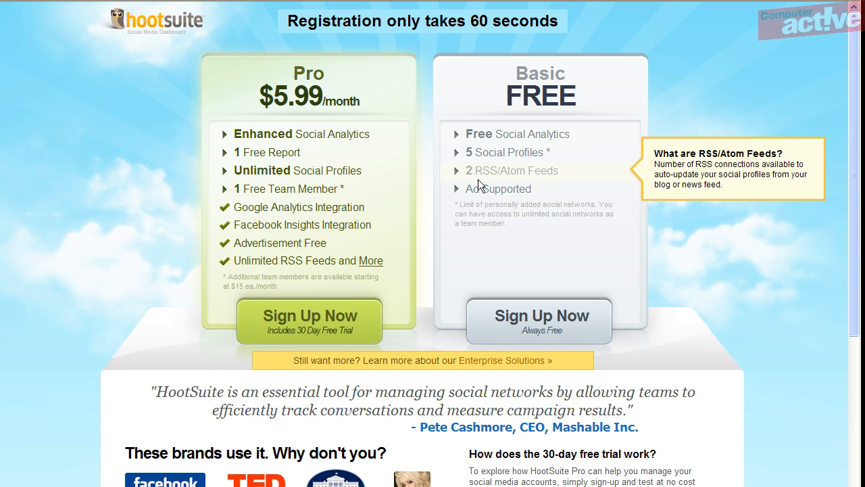
mouse_move(481, 189)
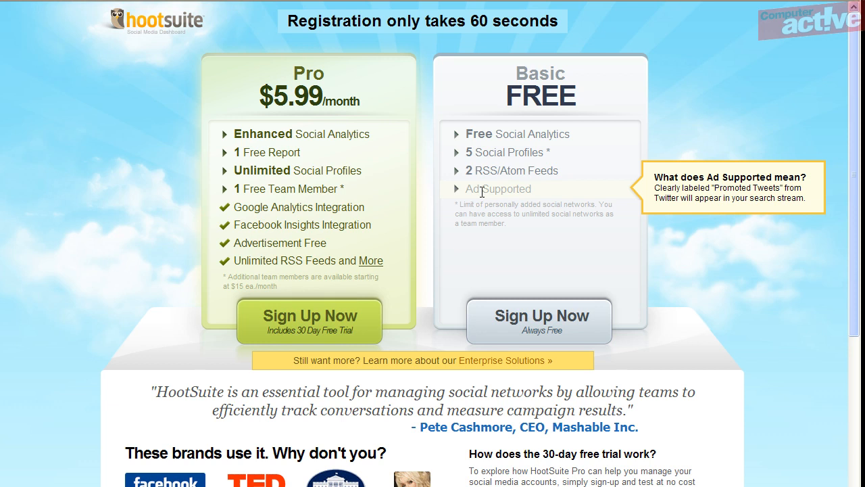
mouse_move(519, 292)
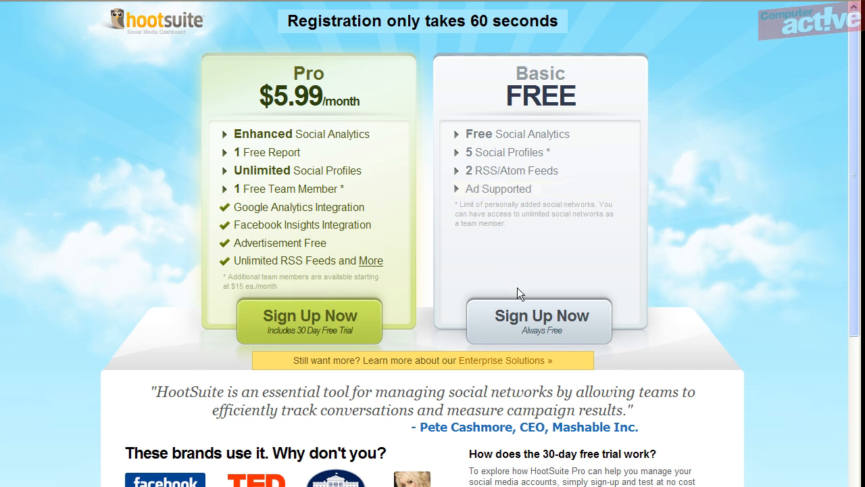
Step: Pick the free Basic plan, enter email, name 'Tim Smit' and password, and create the account
left_click(539, 319)
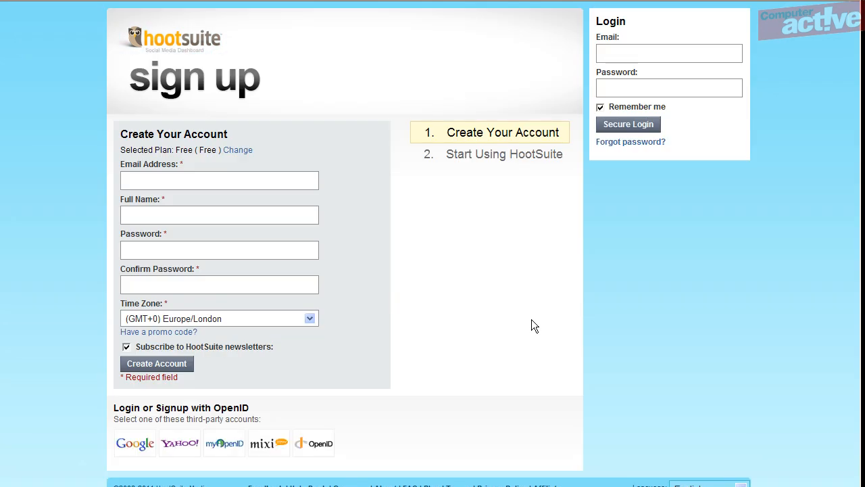
left_click(219, 180)
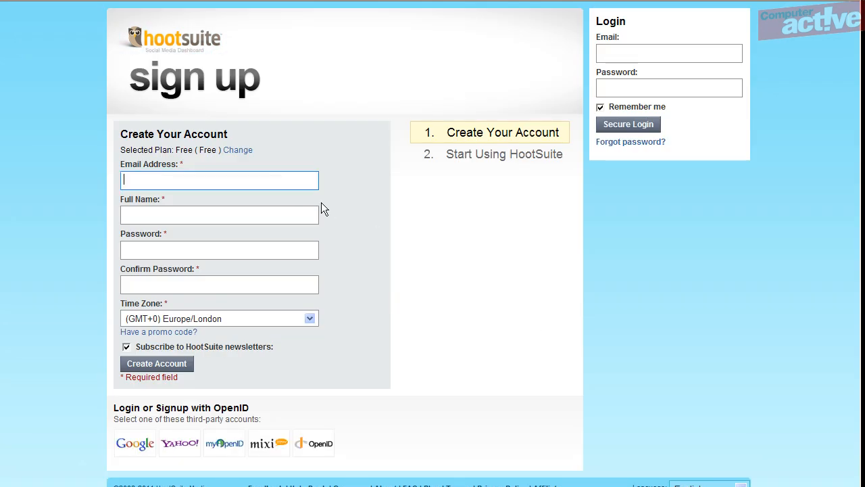
type("com")
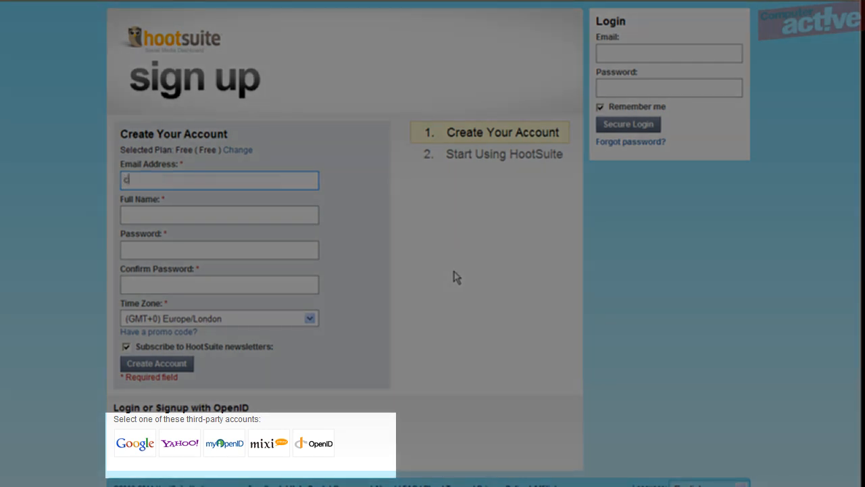
type("omputer")
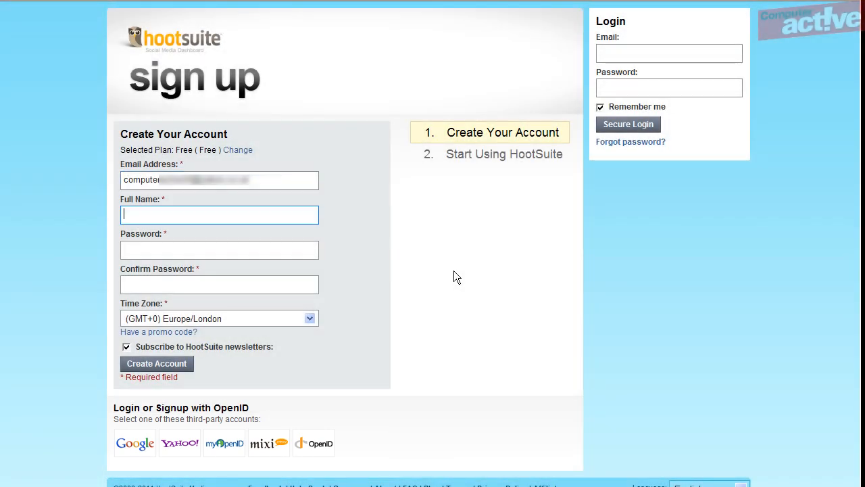
type("Tim Smith")
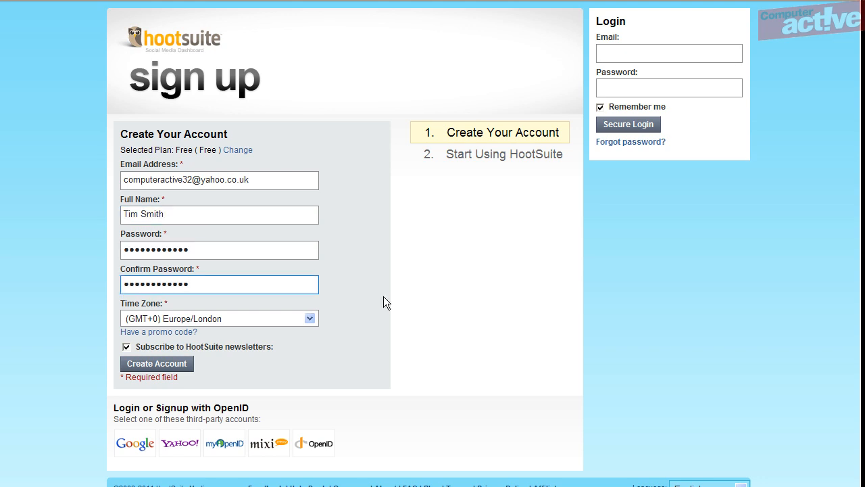
left_click(157, 363)
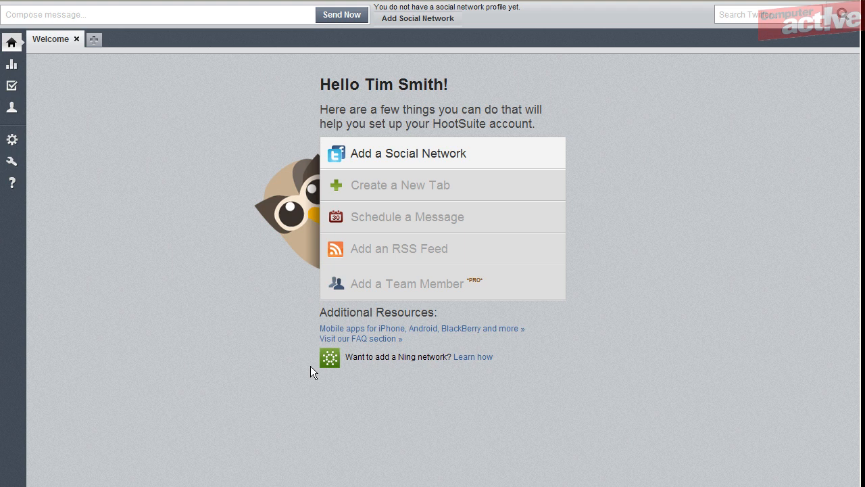
Step: Choose 'Add a Social Network' from the new account's welcome dashboard
left_click(408, 153)
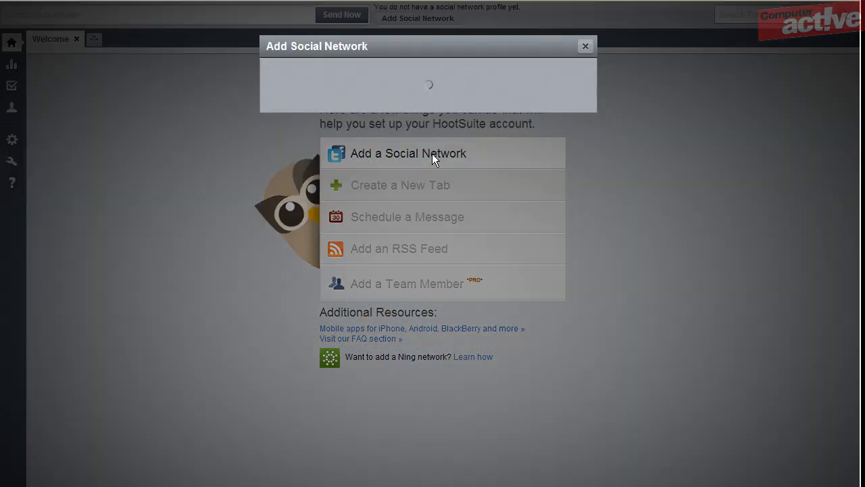
left_click(408, 153)
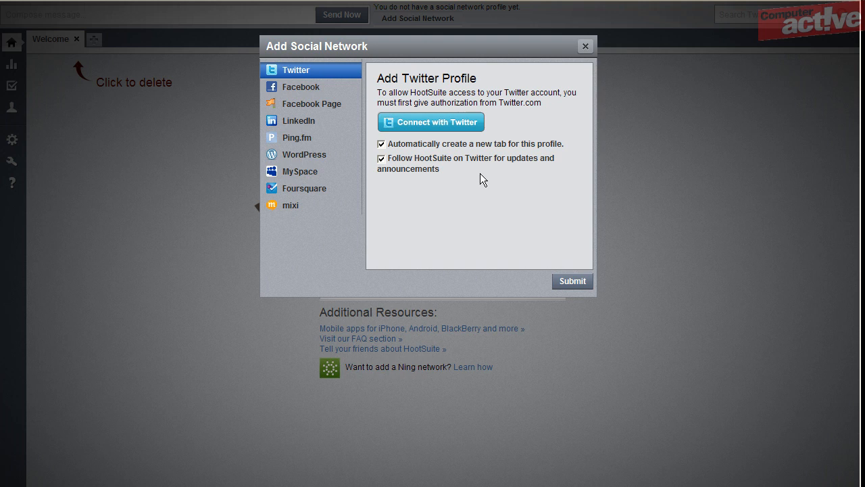
mouse_move(448, 128)
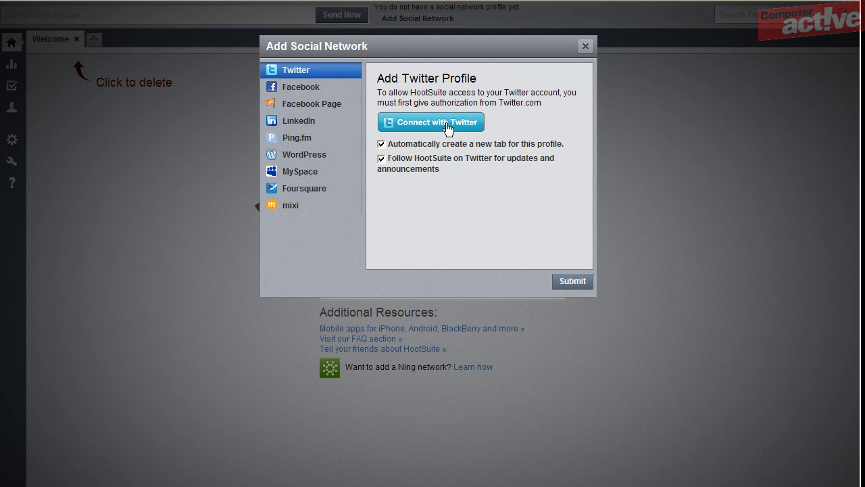
Step: Start the Twitter connection and enter the Twitter username and password for authorization
left_click(430, 122)
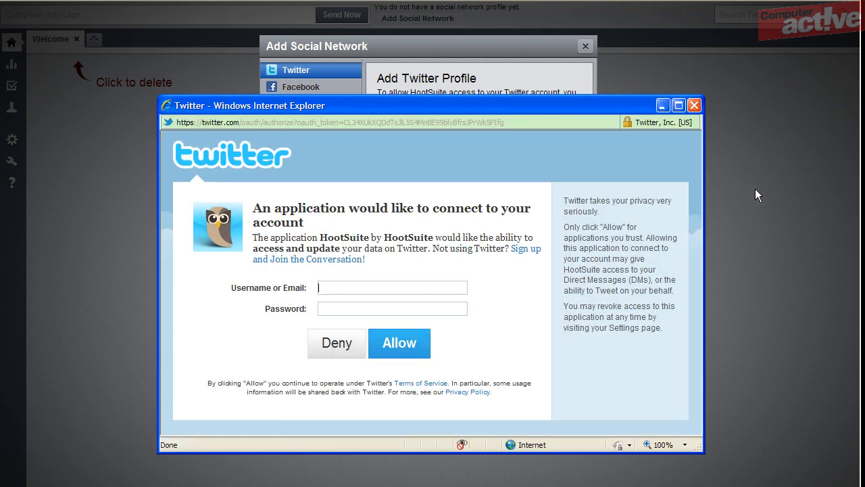
type("ca_tv")
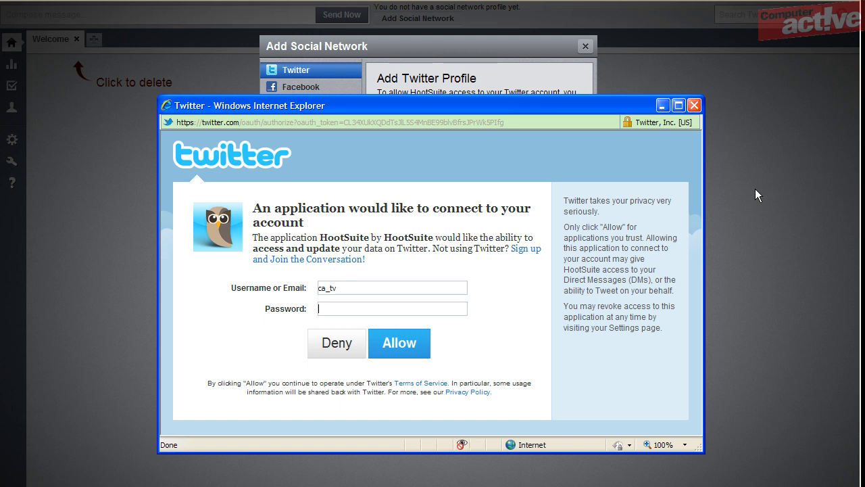
type("••")
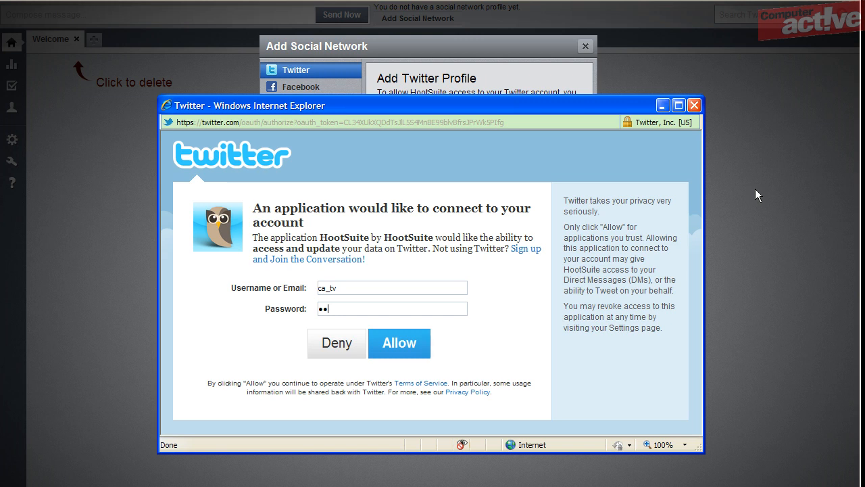
type("•")
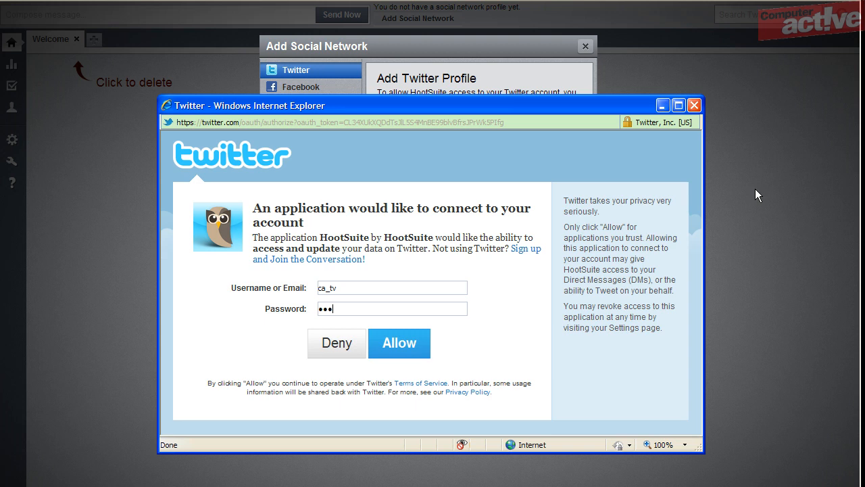
type("••••••")
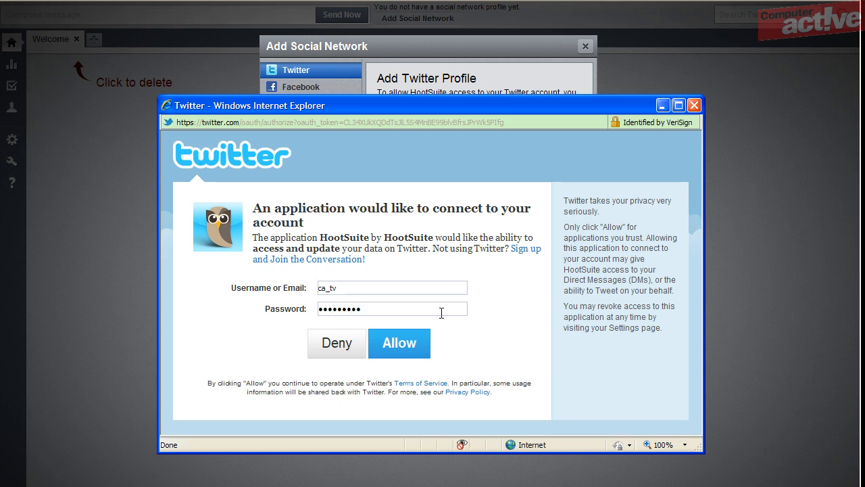
Step: Allow HootSuite access to Twitter and view the CA_TV (Twitter) tab's streams
left_click(399, 343)
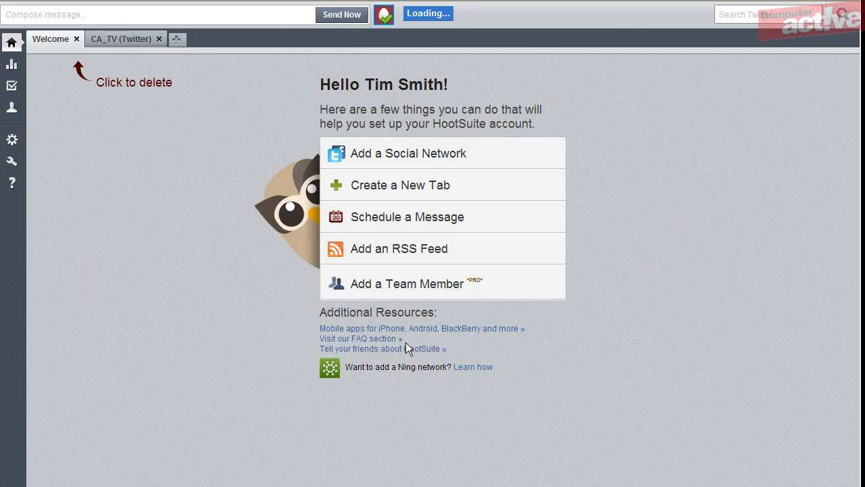
left_click(120, 39)
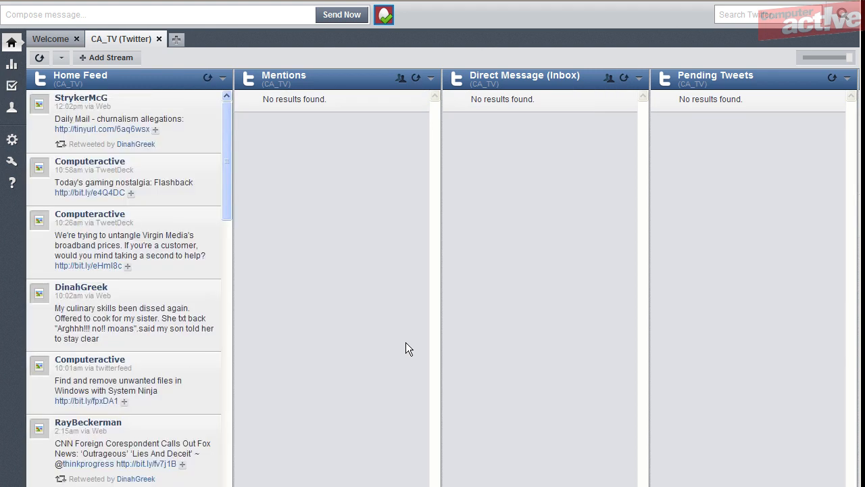